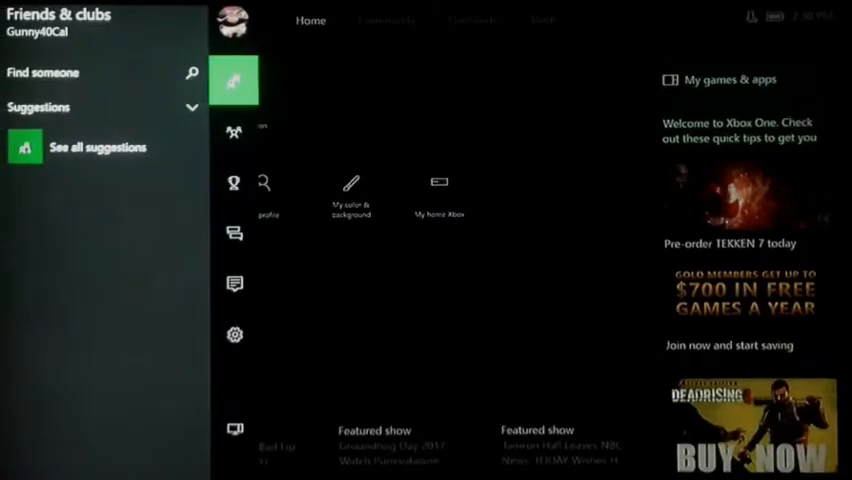
- Select the profile picture in Friends & clubs to show the 'Who are you?' screen
click(233, 24)
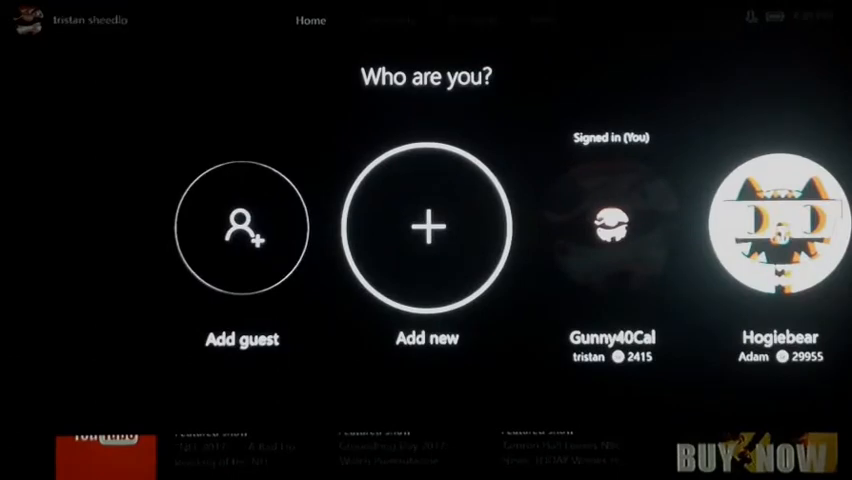
click(610, 240)
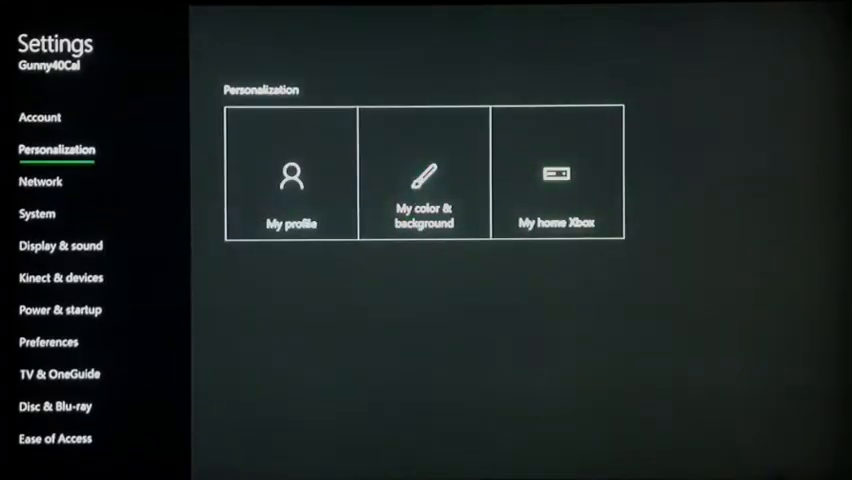
- Browse the Kinect & devices and Account settings, then back out to Home
click(61, 277)
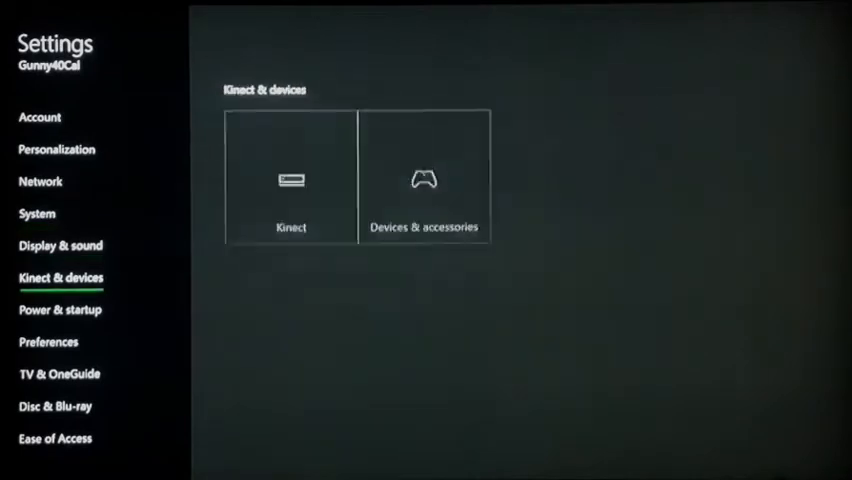
click(40, 117)
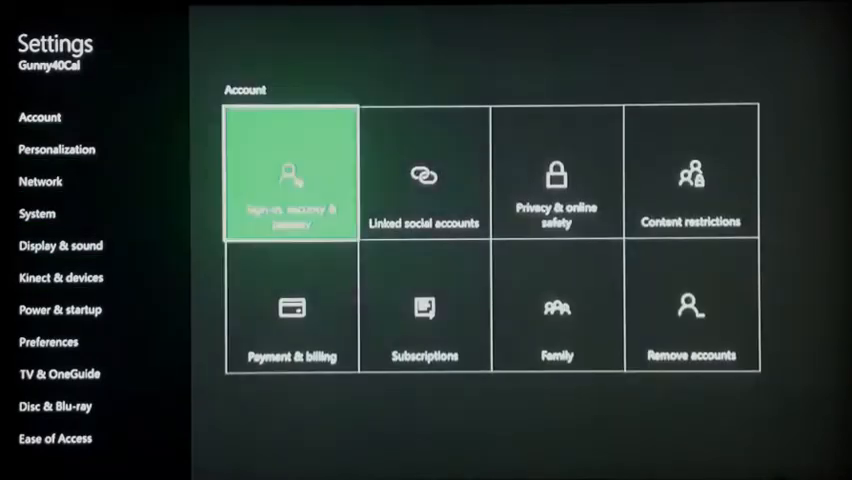
click(424, 308)
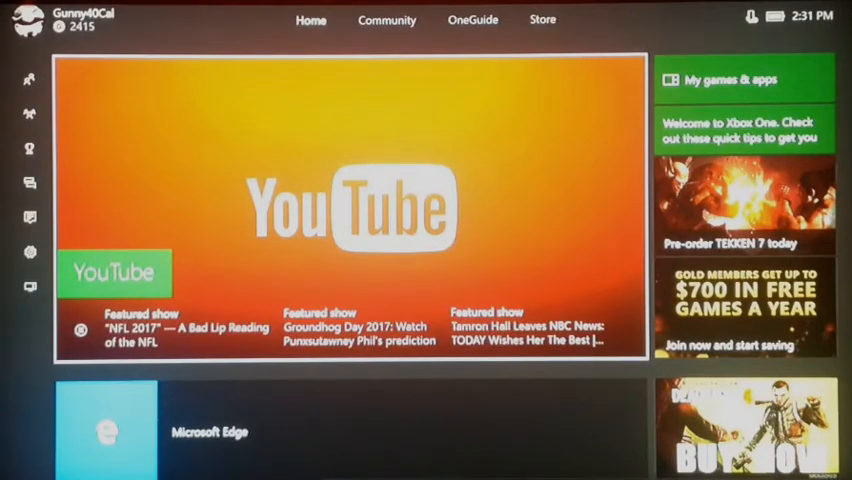
click(30, 113)
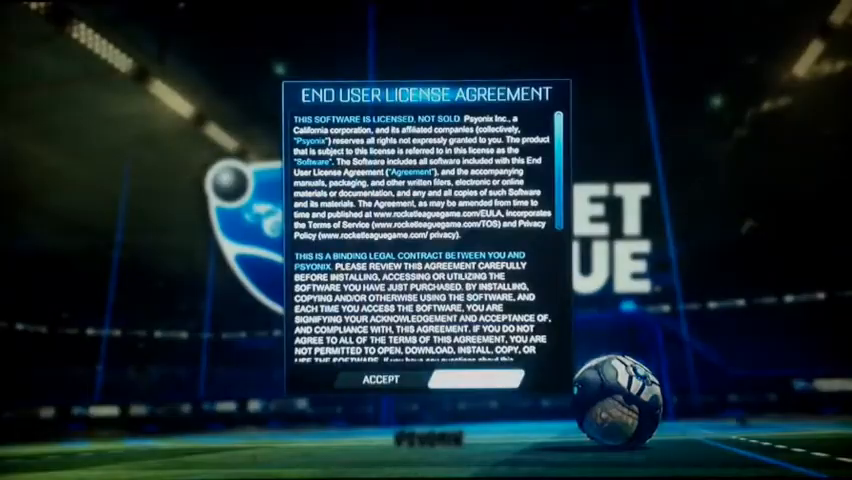
- Scroll the Rocket League EULA down to the user acknowledgment and international use sections
scroll(down, 3)
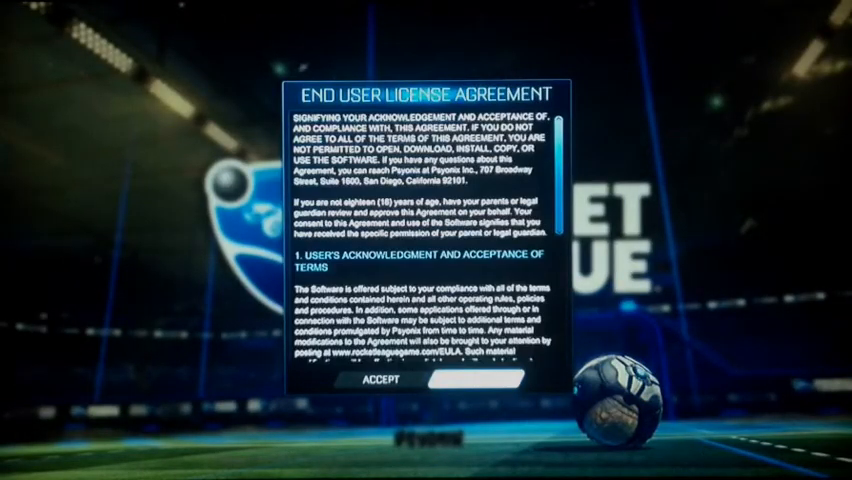
scroll(down, 3)
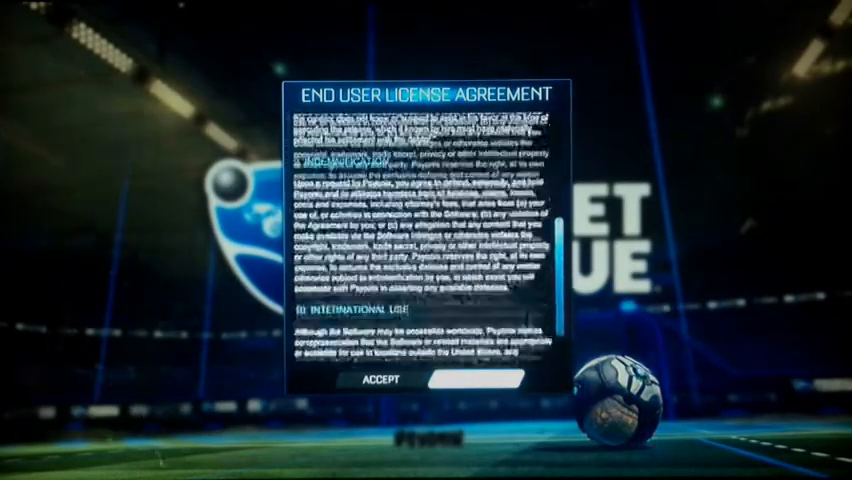